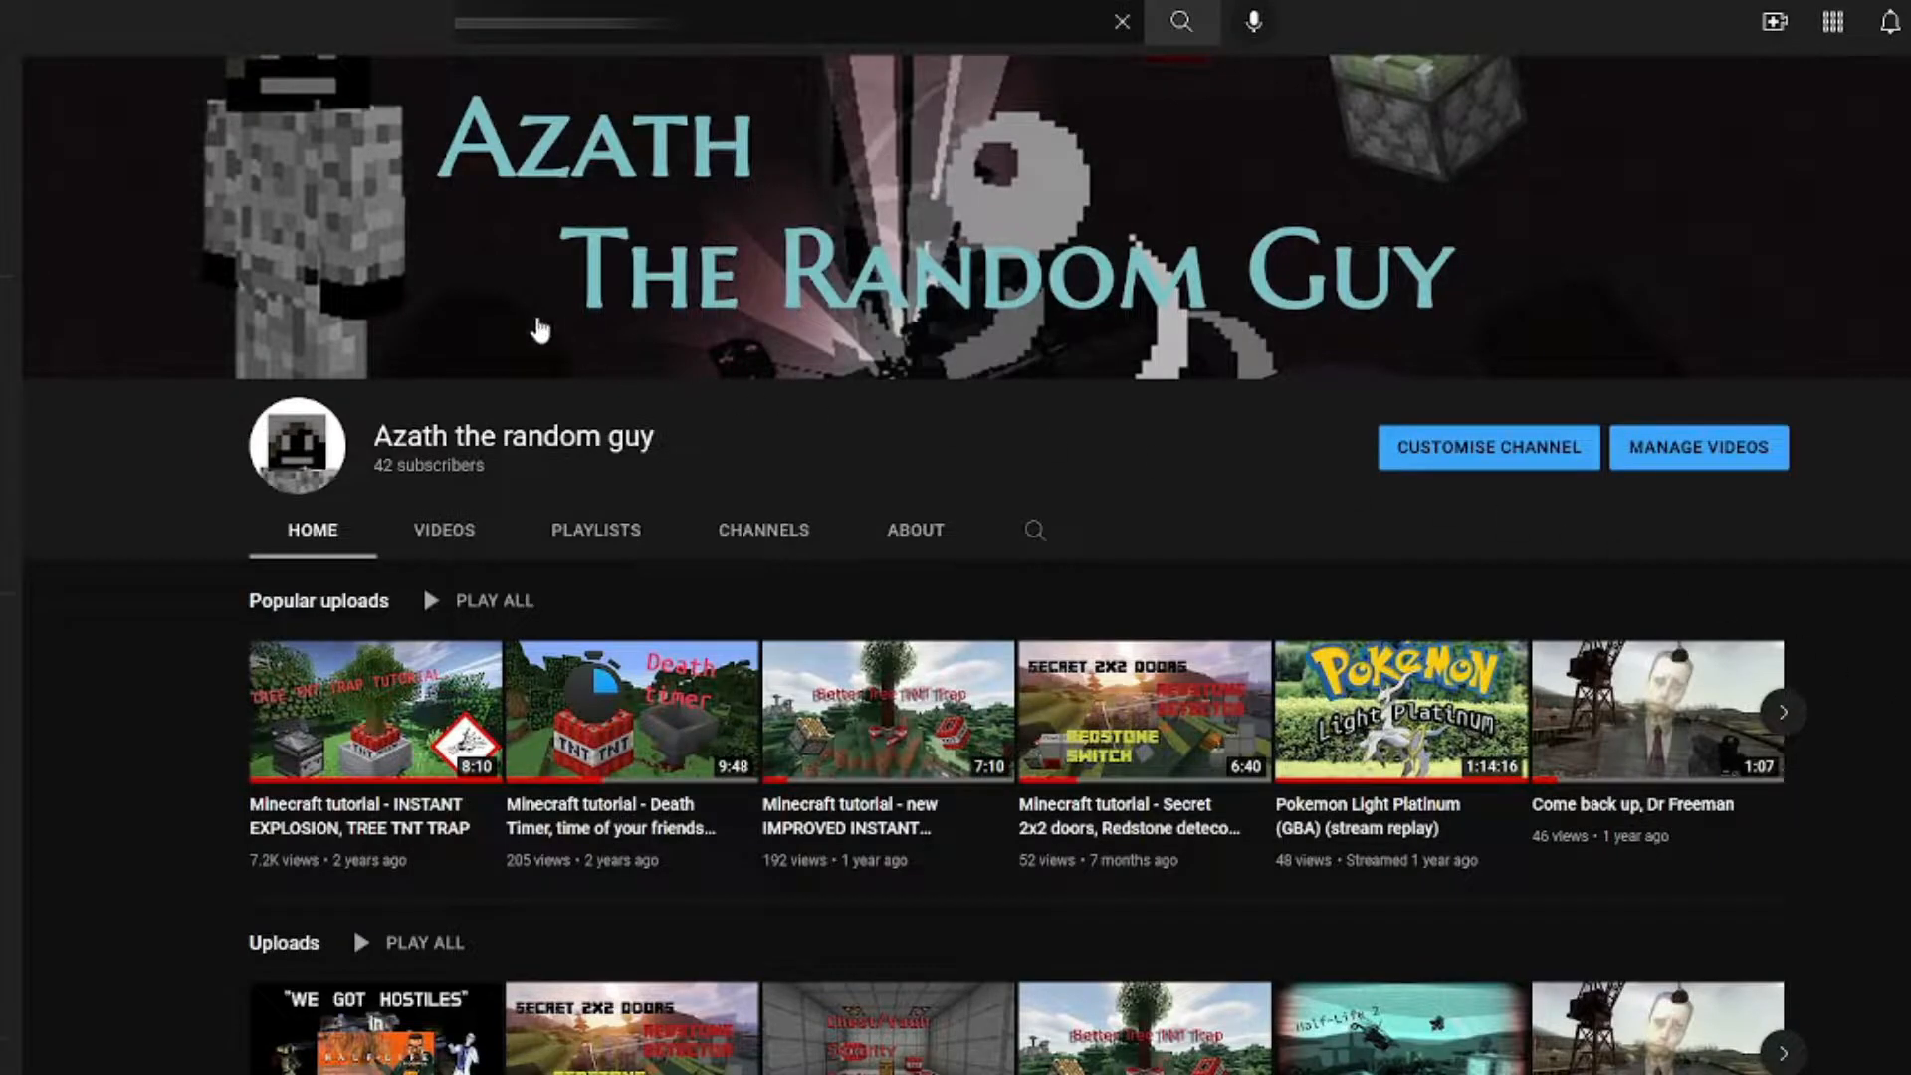
scroll("down", 3)
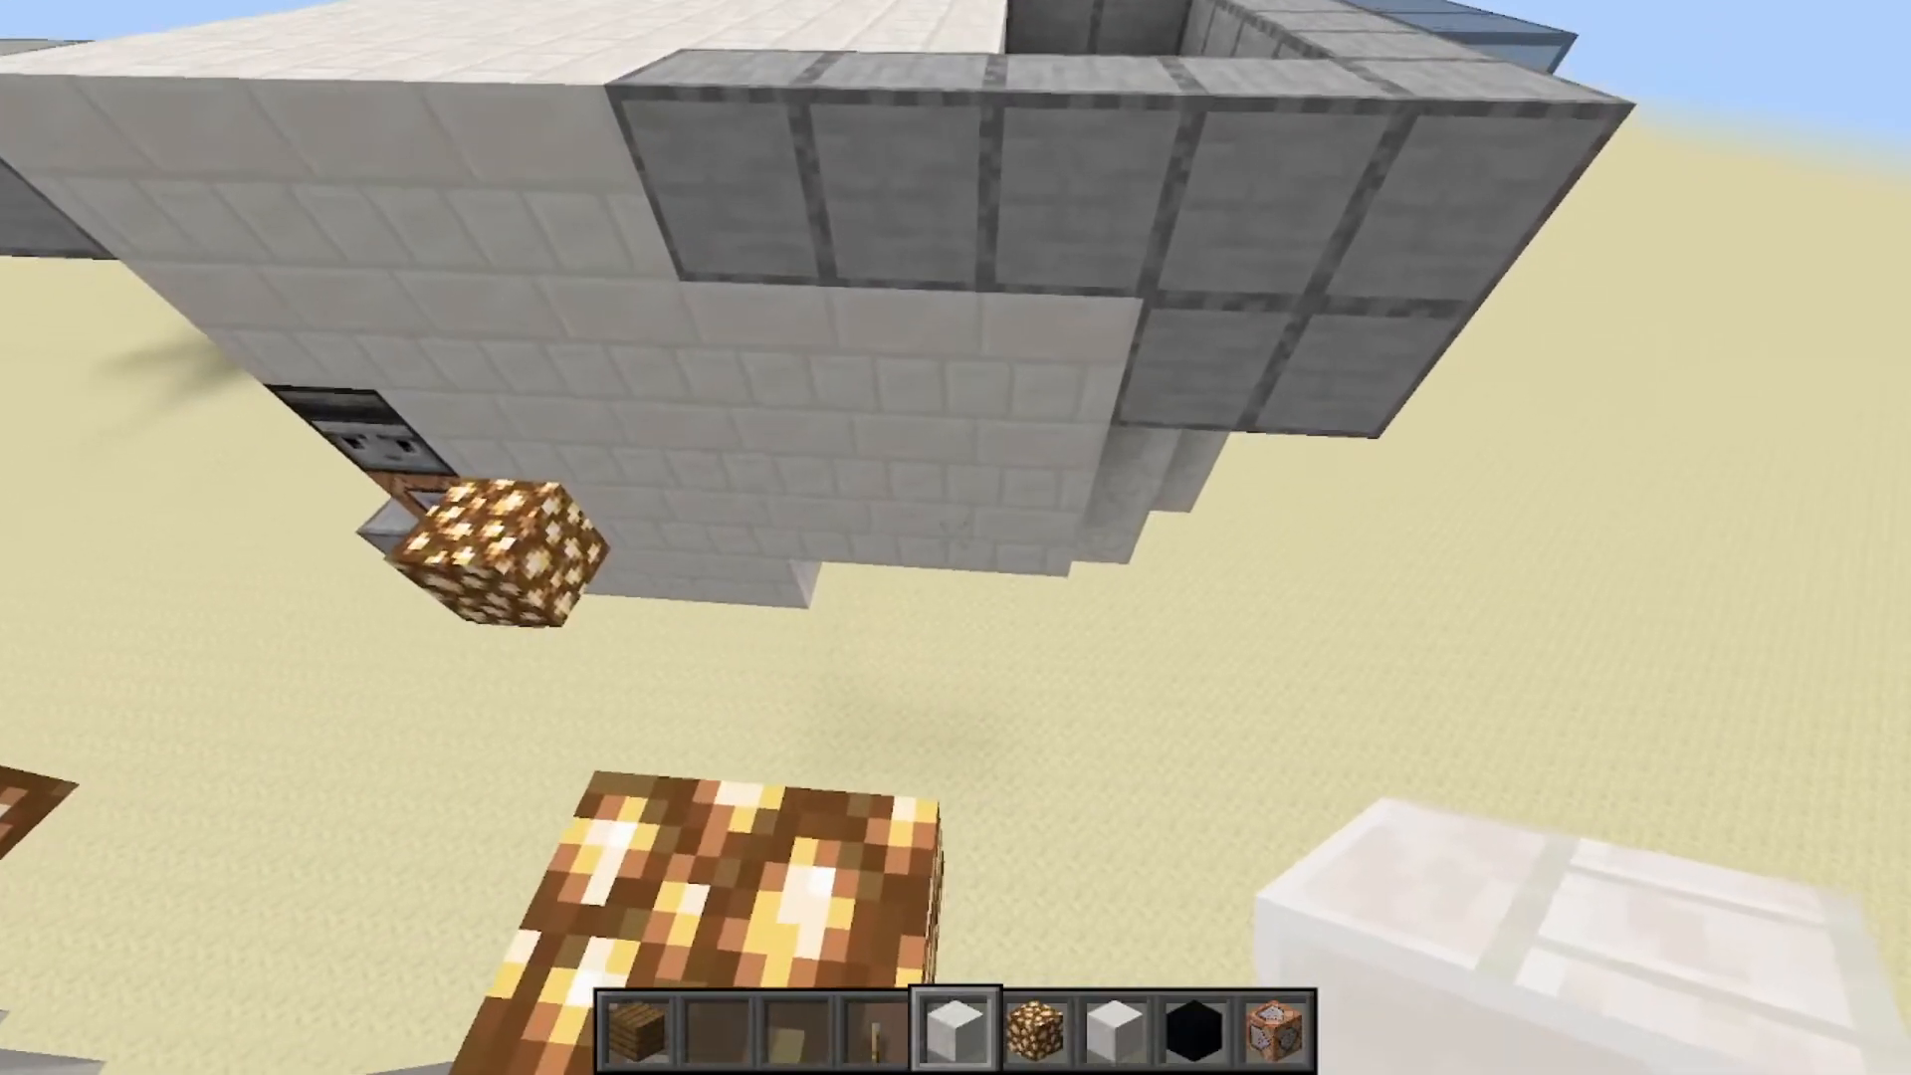
mouse_move(955, 537)
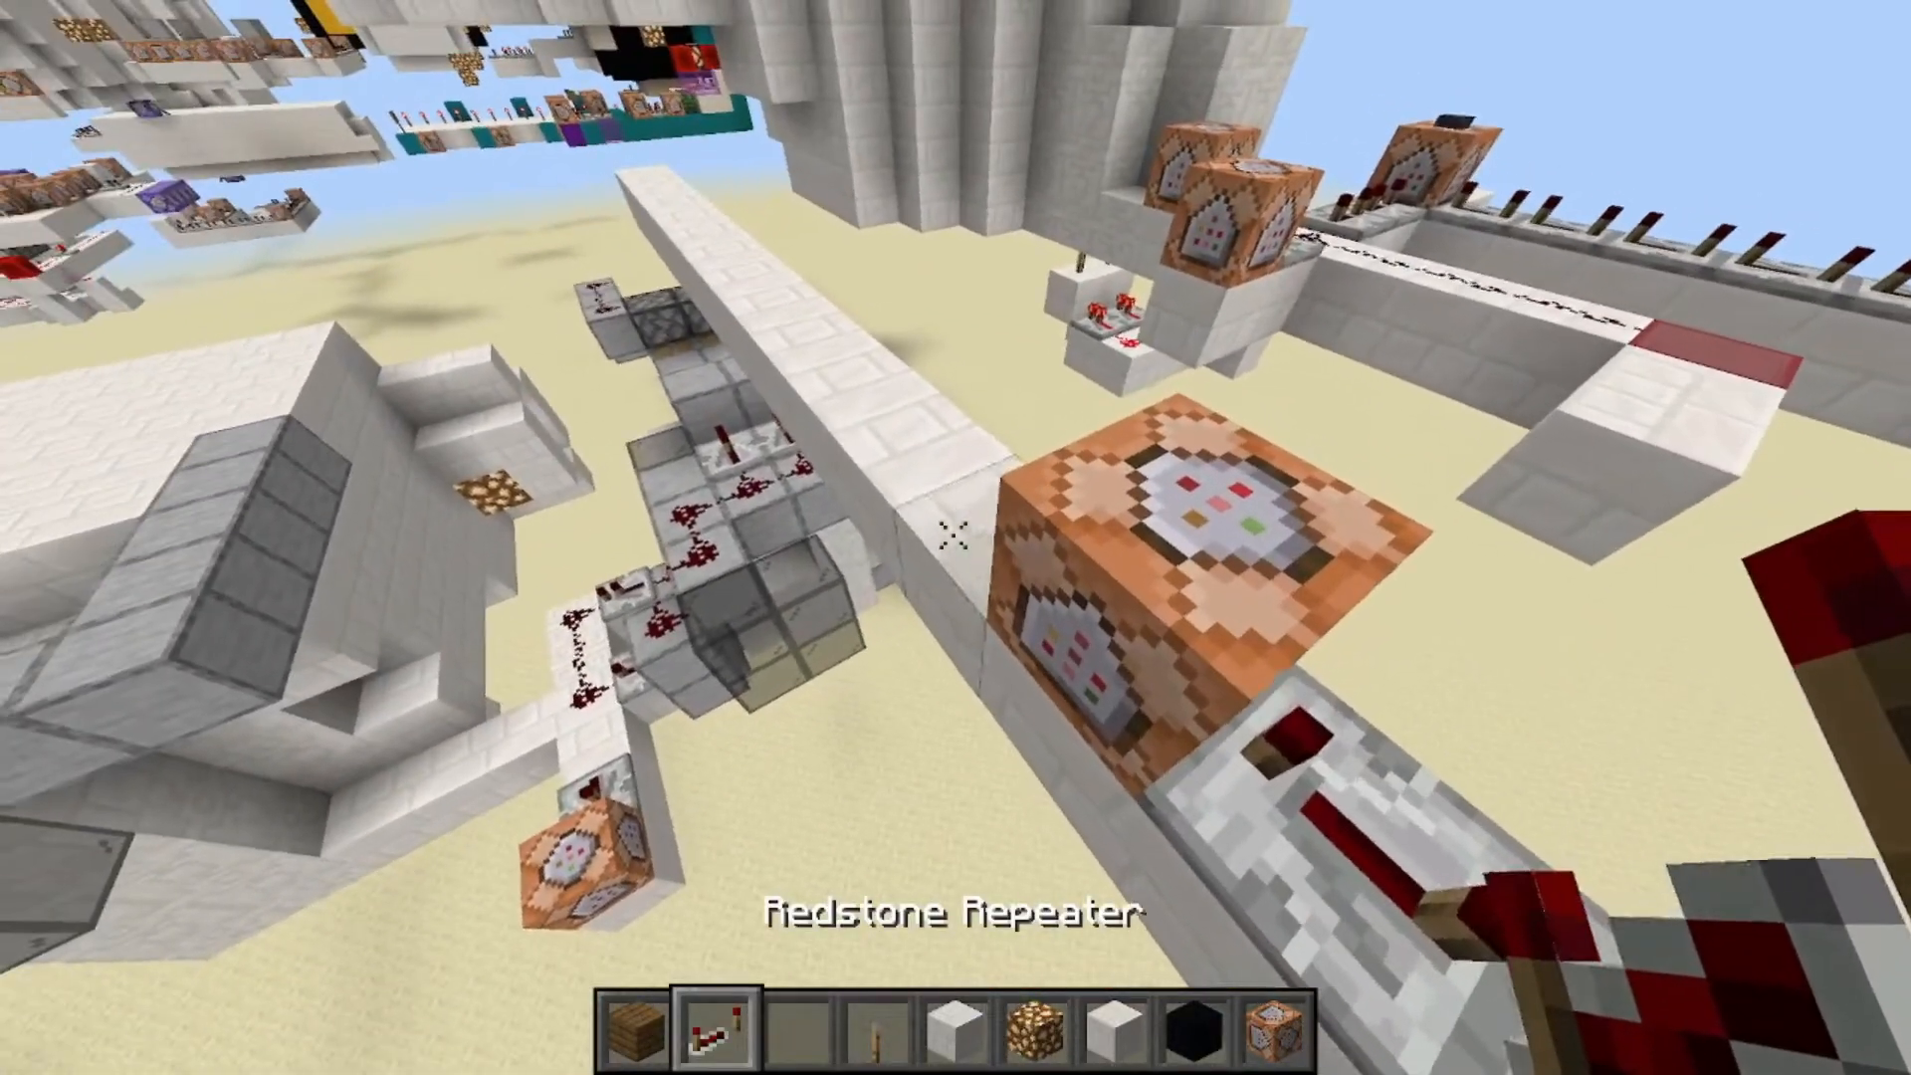
mouse_move(955, 538)
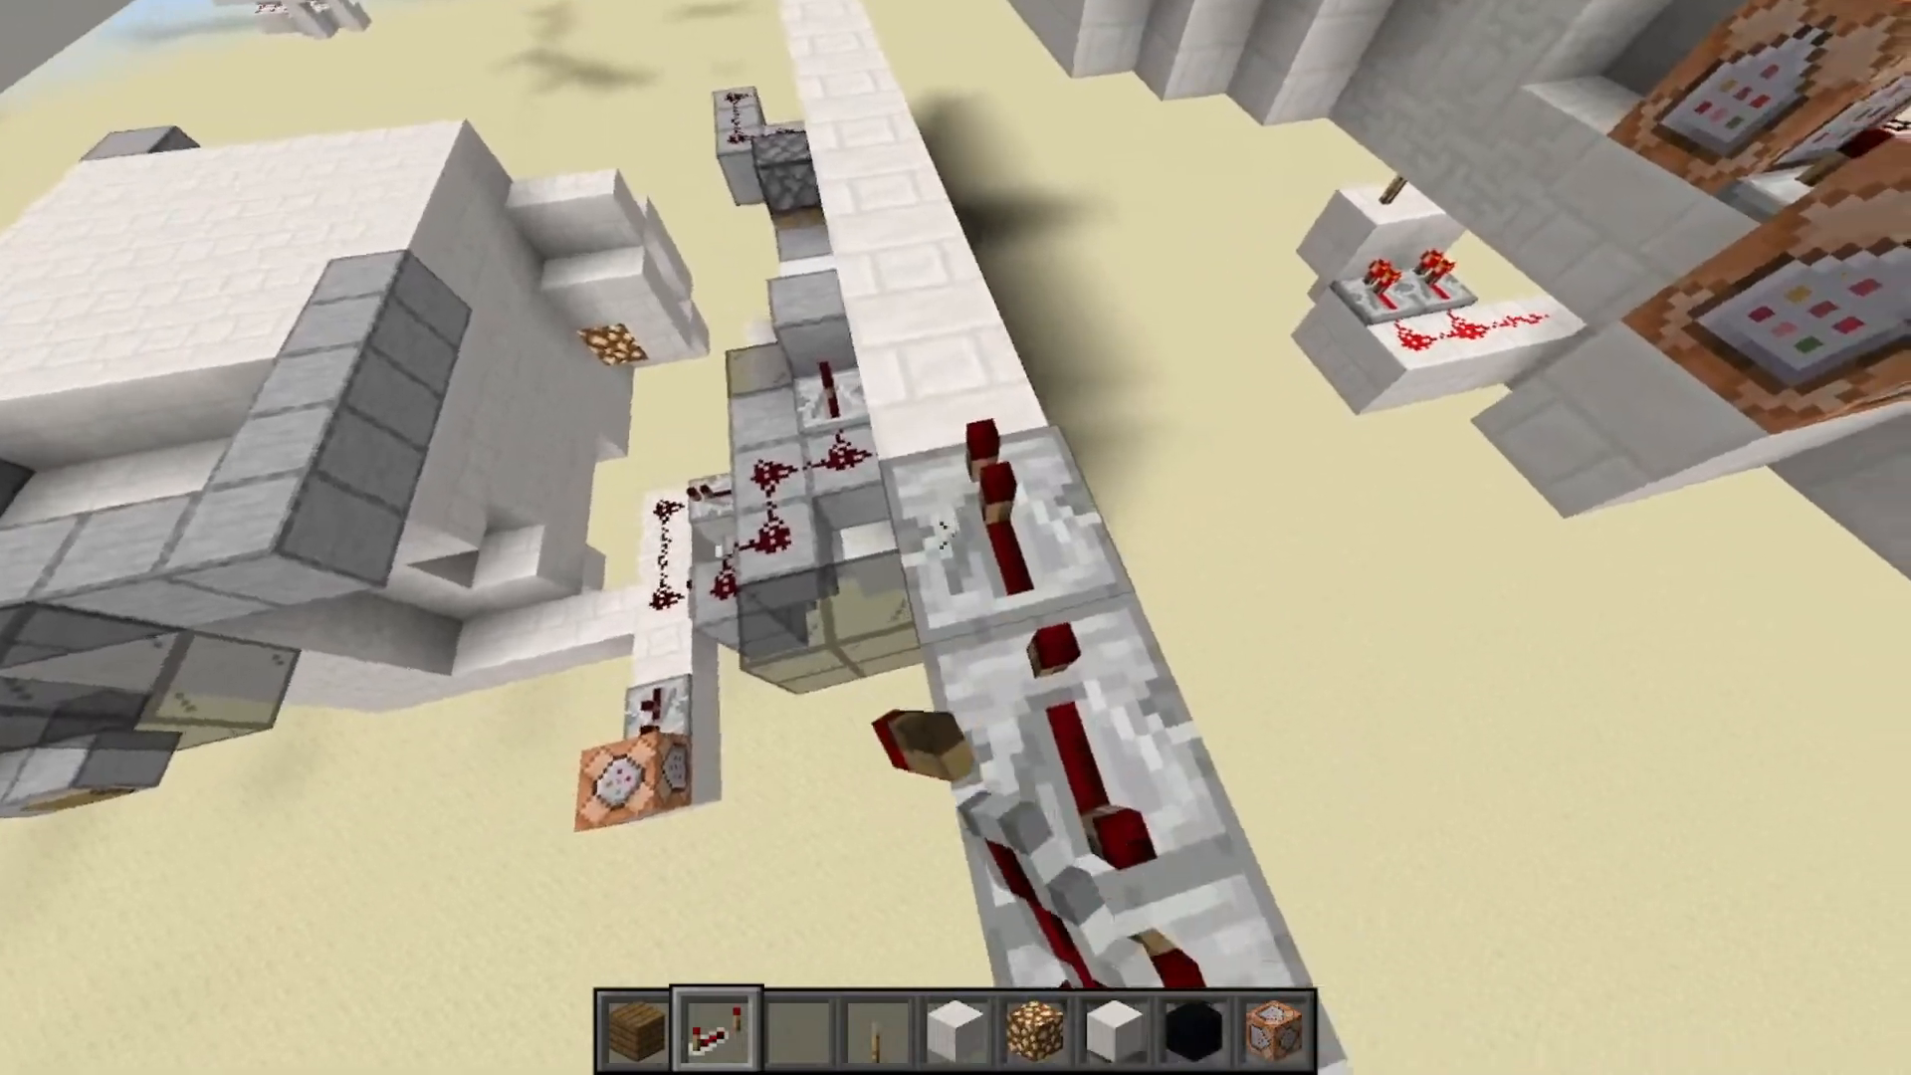
mouse_move(956, 538)
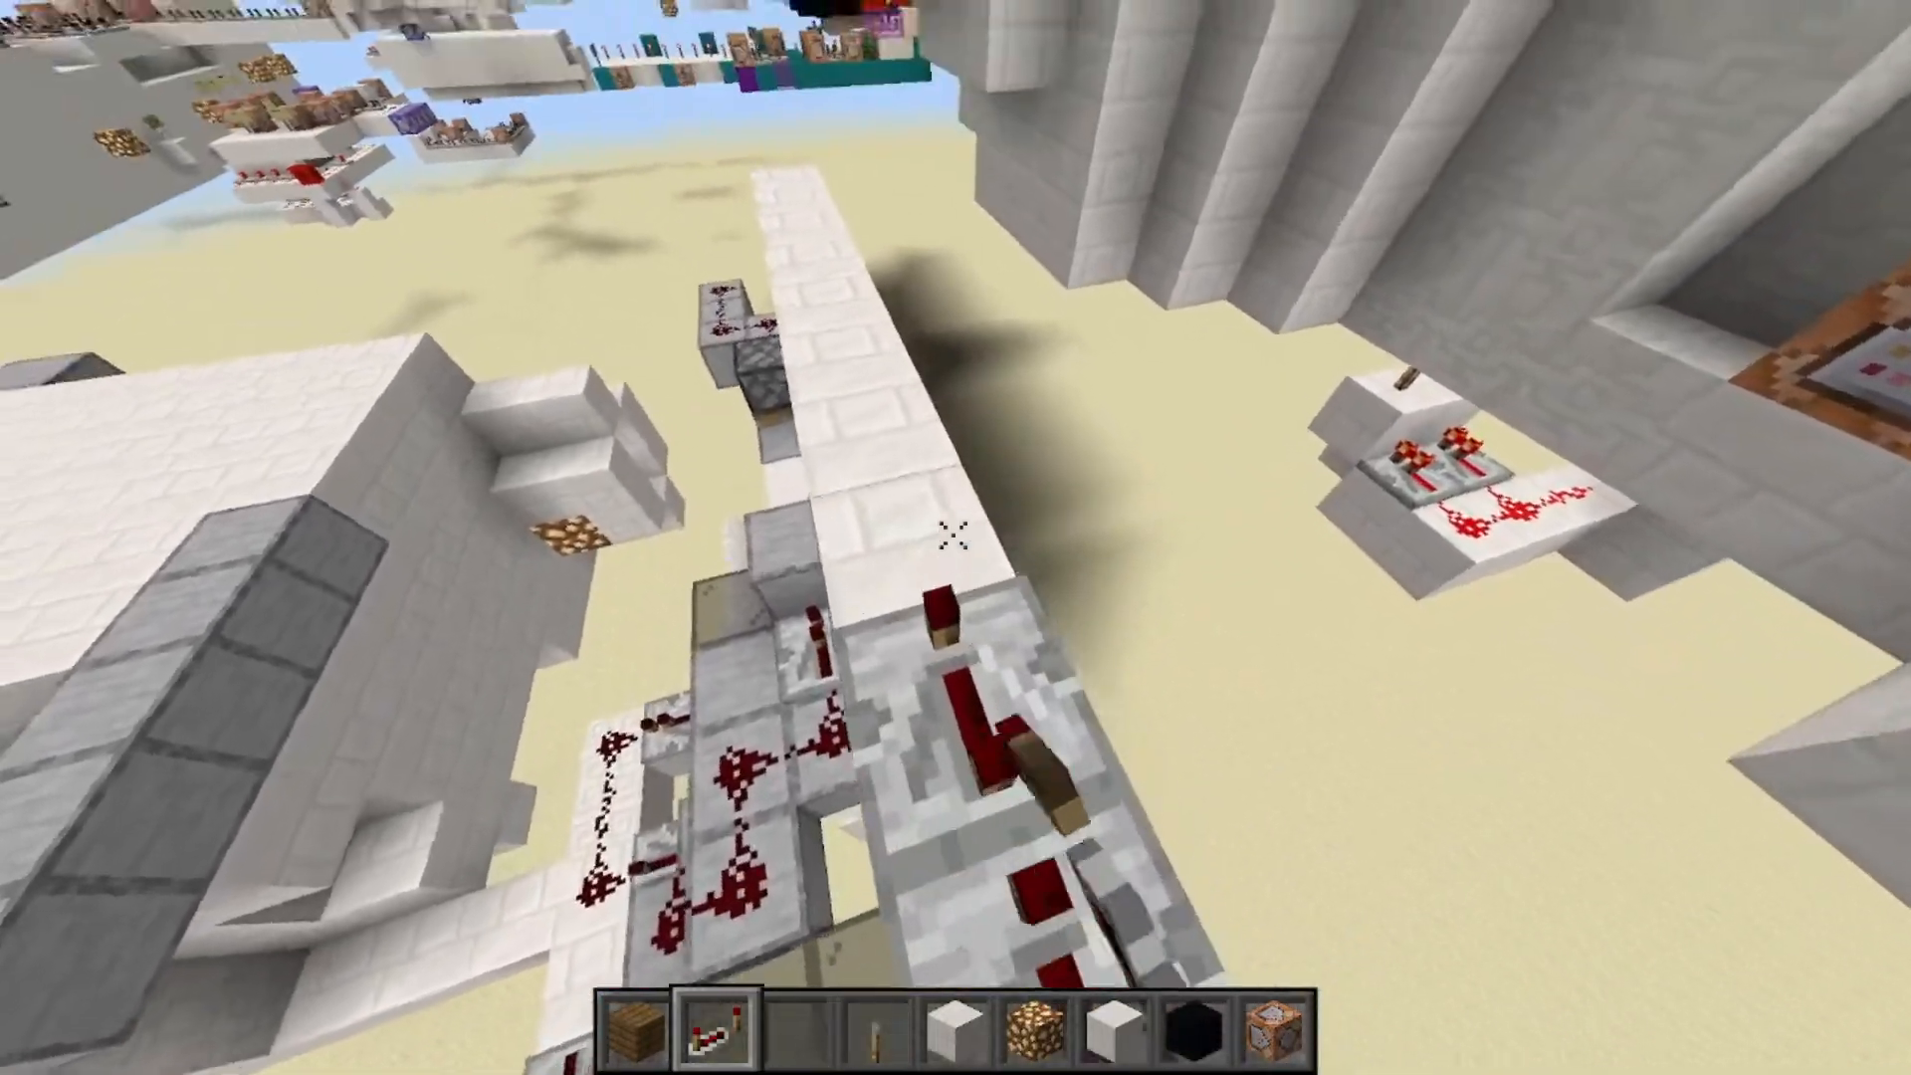
mouse_move(956, 538)
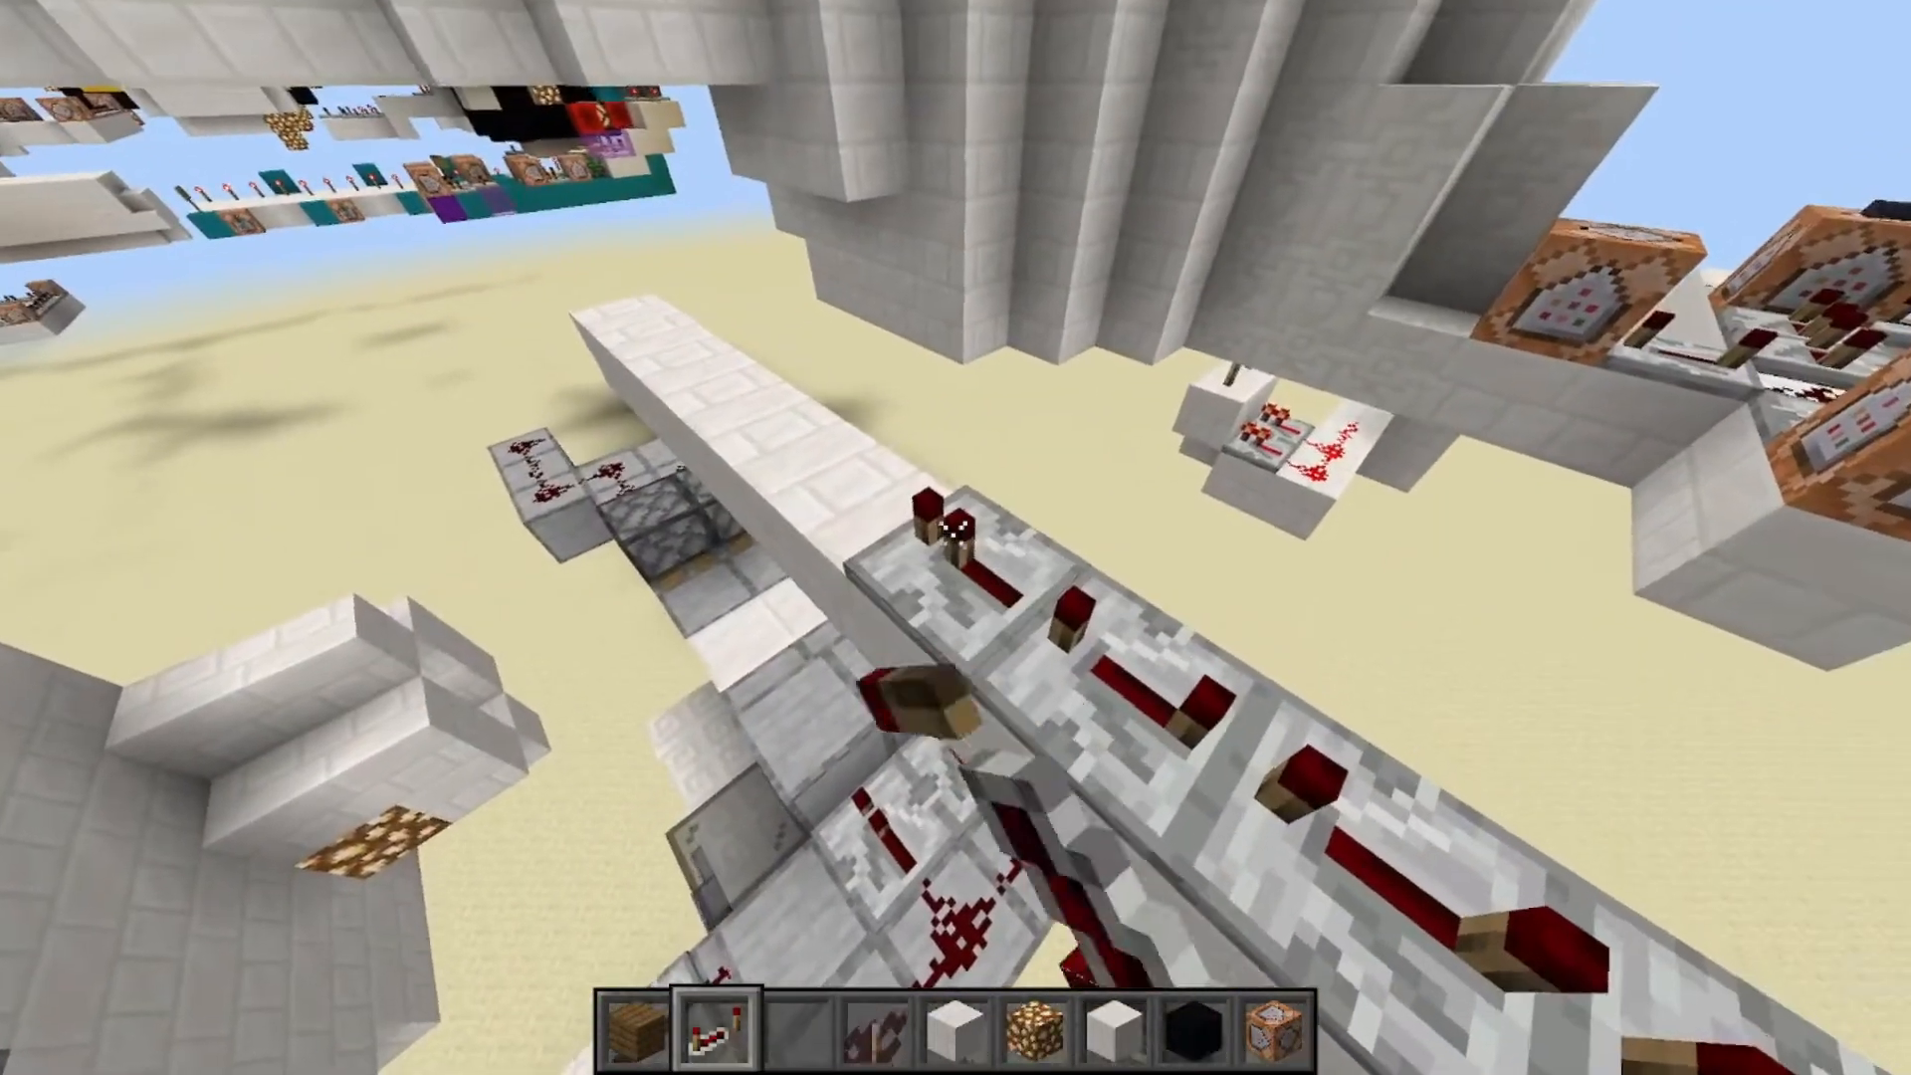